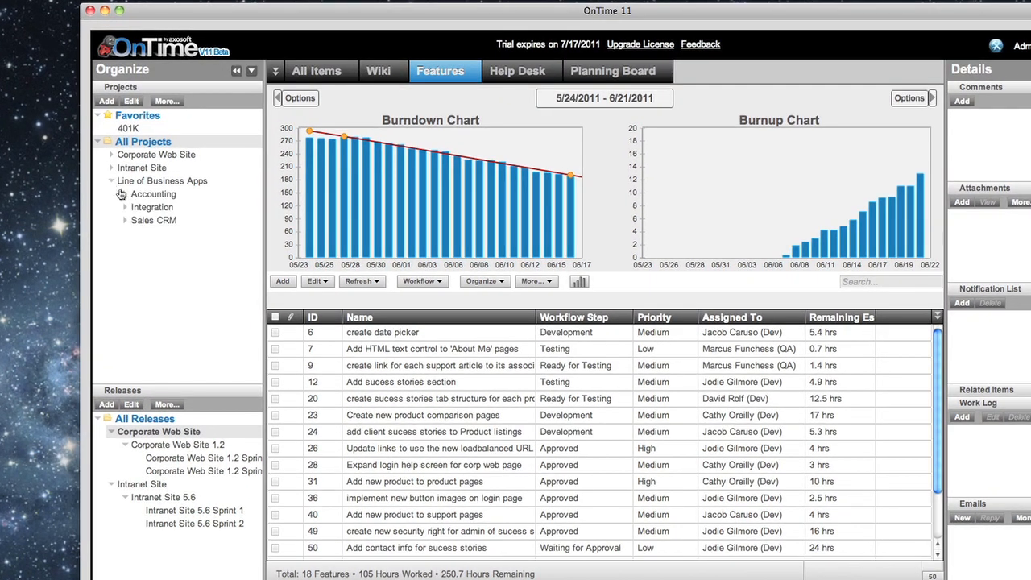
Expand the Accounting and Integration projects in the Projects pane to list their subprojects
{"action": "left_click", "coordinate": [125, 195]}
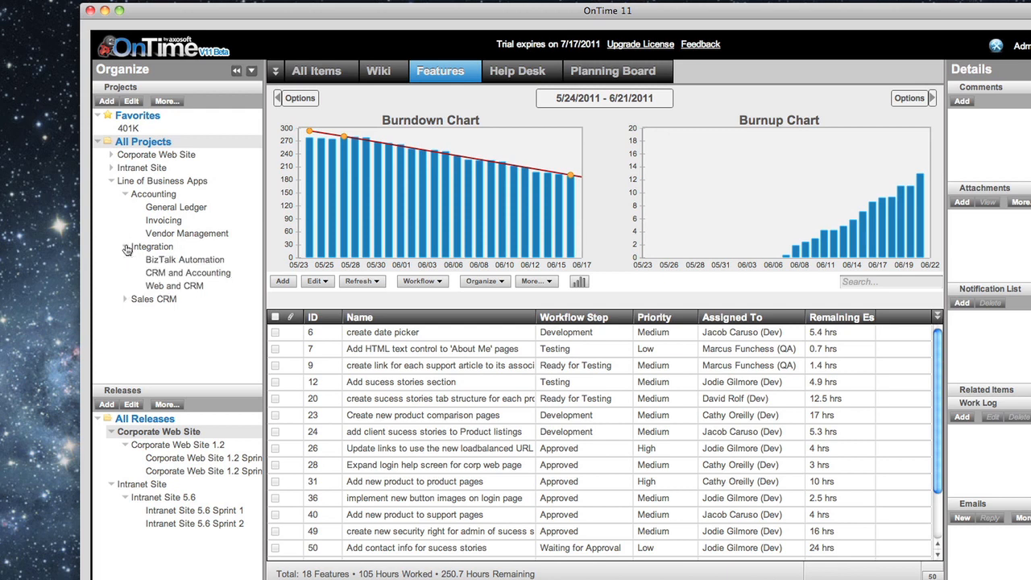
{"action": "left_click", "coordinate": [589, 66]}
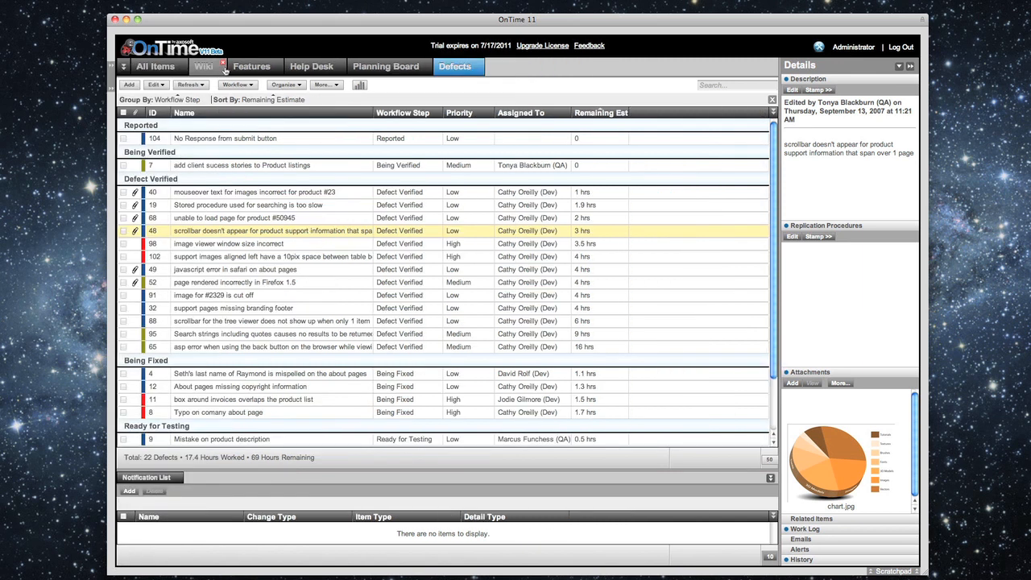
Switch to the Features tab to show feature items with the burndown and burnup charts
{"action": "left_click", "coordinate": [386, 66]}
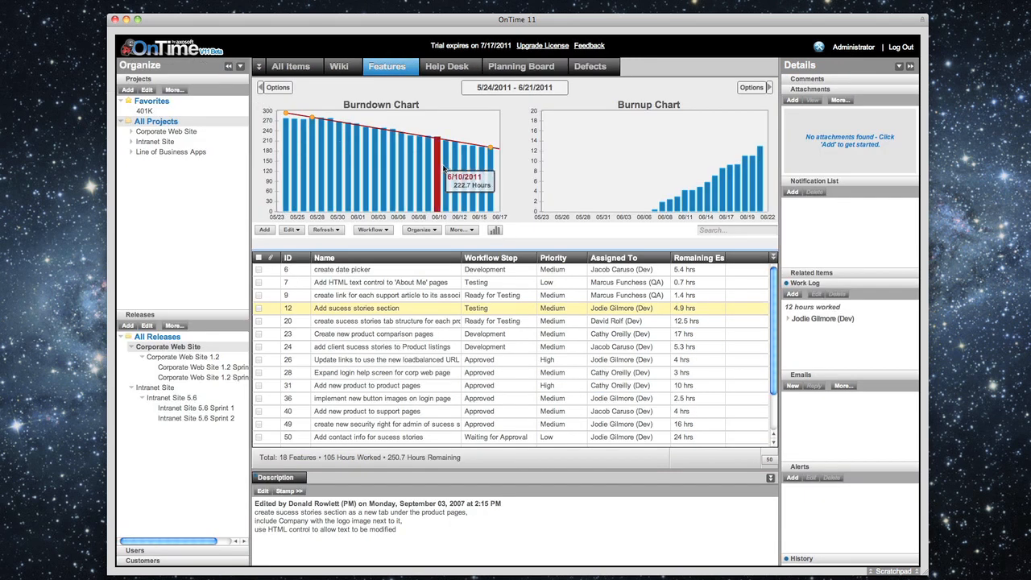
{"action": "mouse_move", "coordinate": [490, 233]}
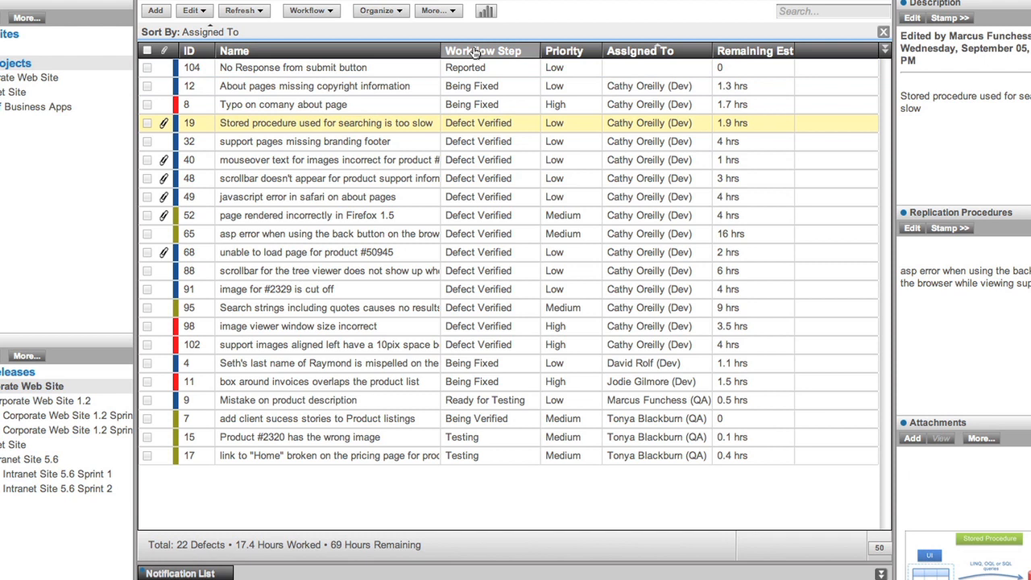
Sort the 22 defects by Workflow Step and widen the Name column to show full titles
{"action": "left_click", "coordinate": [482, 51]}
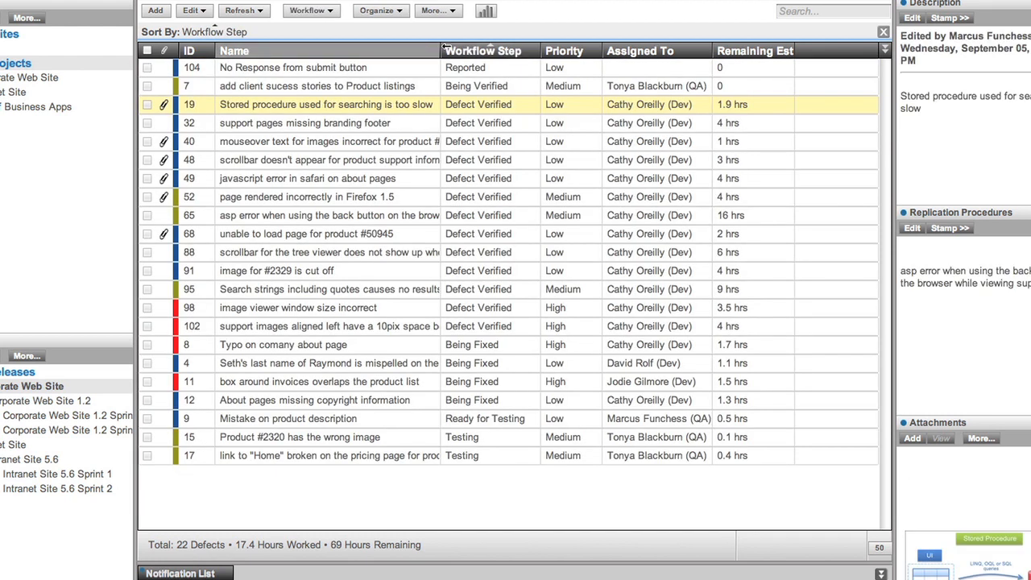
{"action": "left_click_drag", "start_coordinate": [443, 50], "coordinate": [500, 50]}
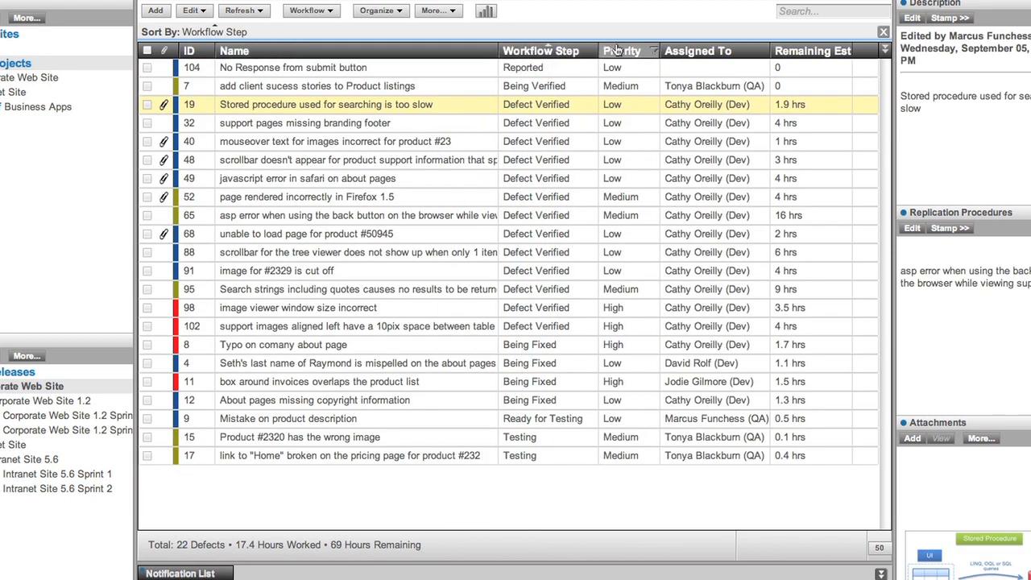